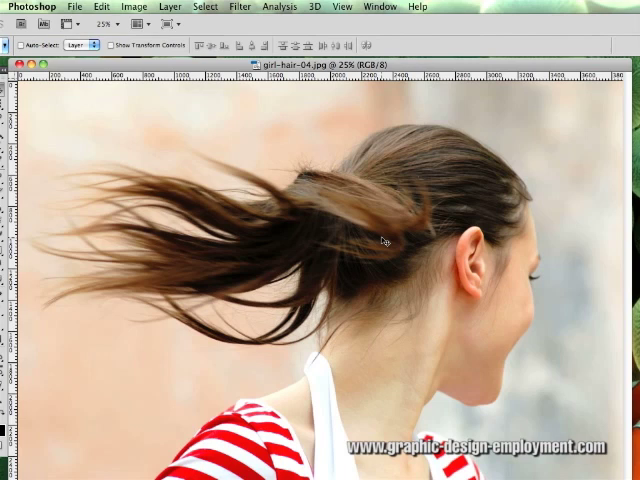
pyautogui.moveTo(340, 280)
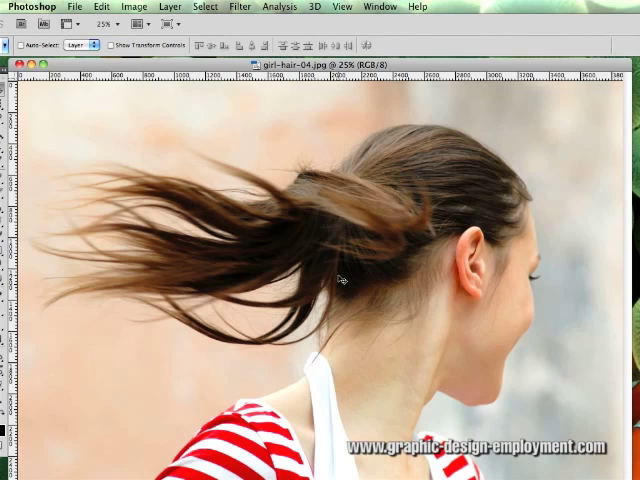
pyautogui.moveTo(316, 352)
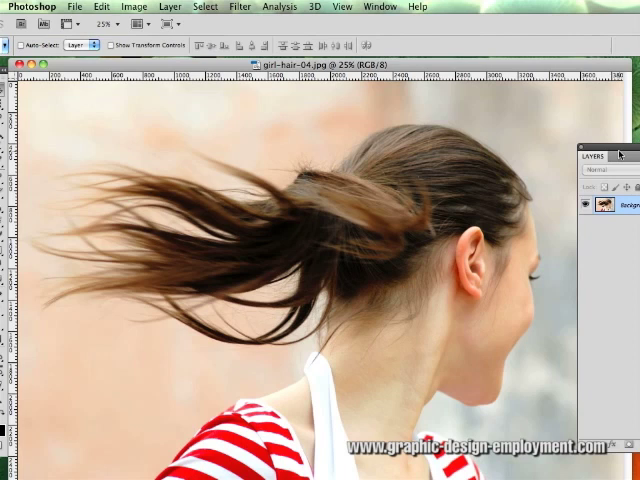
pyautogui.moveTo(500, 240)
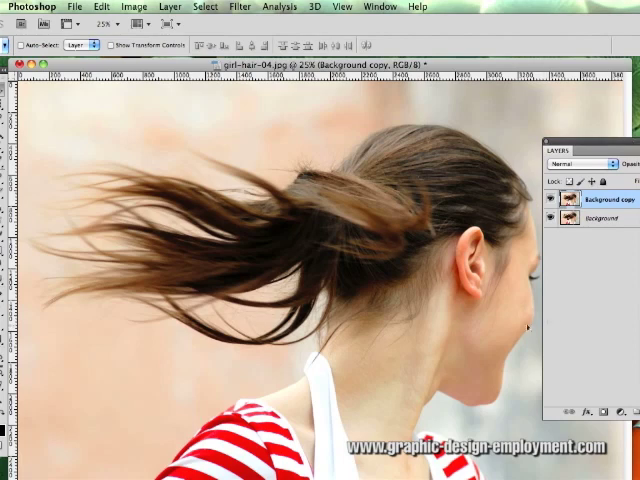
# Launch the Fluid Mask 3 plug-in on the copied layer from the Filter menu.
pyautogui.click(238, 8)
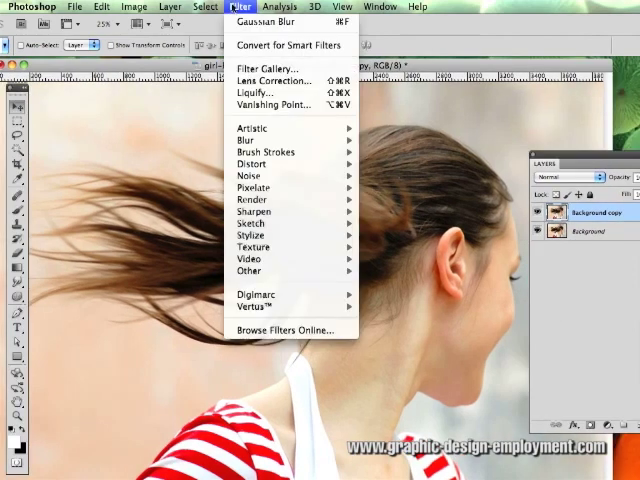
pyautogui.moveTo(256, 306)
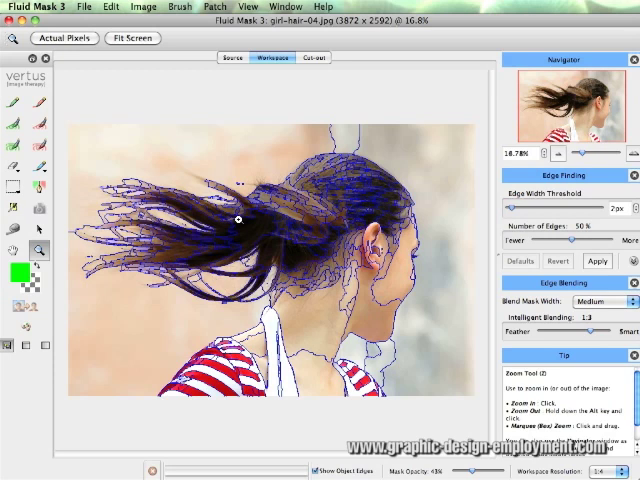
pyautogui.moveTo(476, 312)
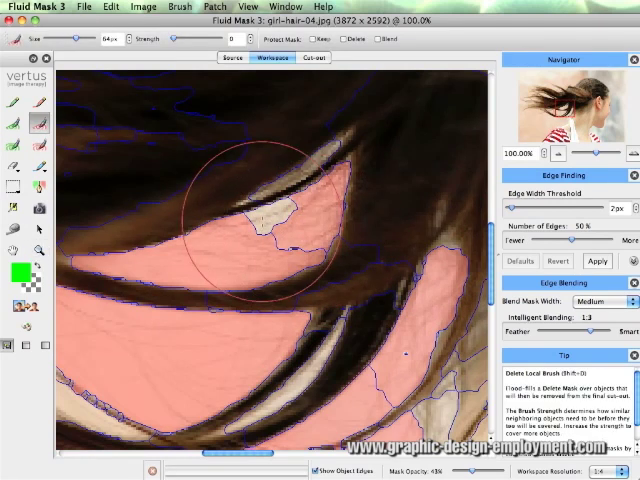
# Mark a leftover background patch between the hair strands red for removal.
pyautogui.click(276, 216)
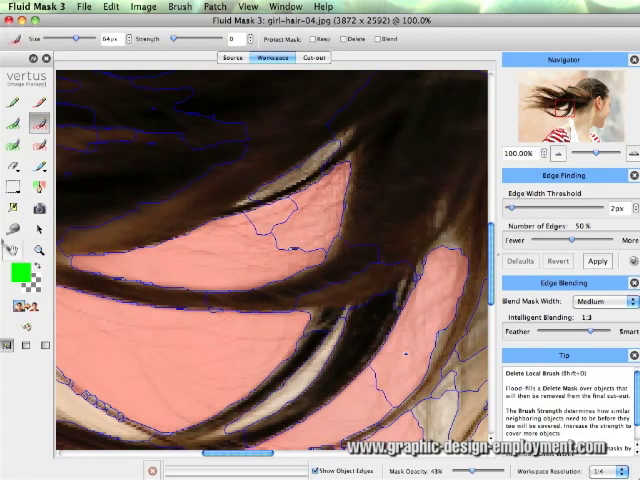
# Fit the whole photo to the screen to finish marking the background red.
pyautogui.click(38, 264)
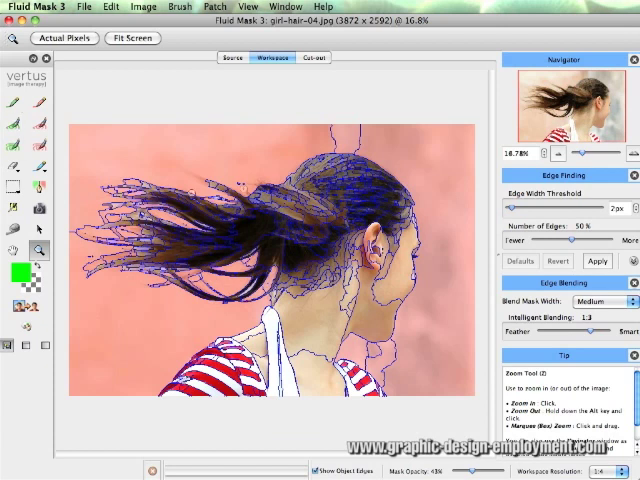
# Auto-fill all unmarked regions as keep so the girl and hair turn green.
pyautogui.click(144, 6)
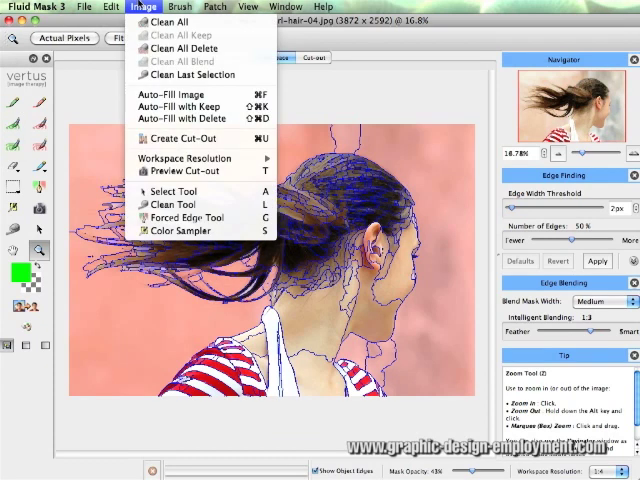
pyautogui.moveTo(172, 106)
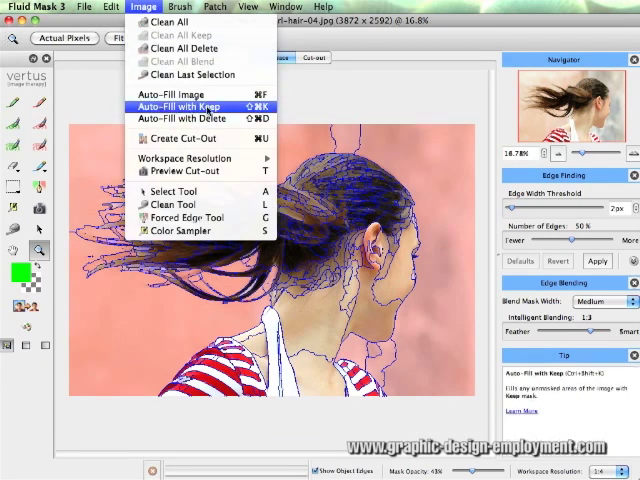
pyautogui.click(184, 106)
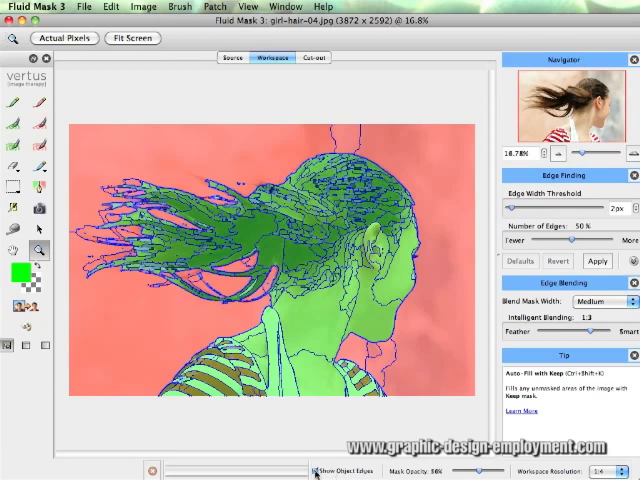
# Hide the blue object-edge outlines and zoom in on the trailing hair ends.
pyautogui.click(312, 470)
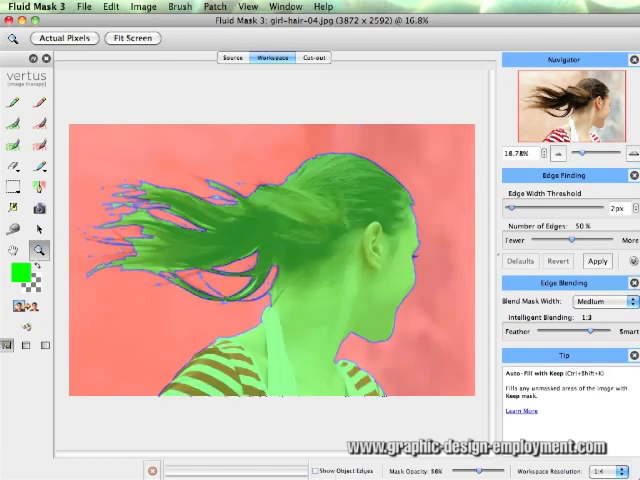
pyautogui.moveTo(460, 470); pyautogui.dragTo(496, 470)
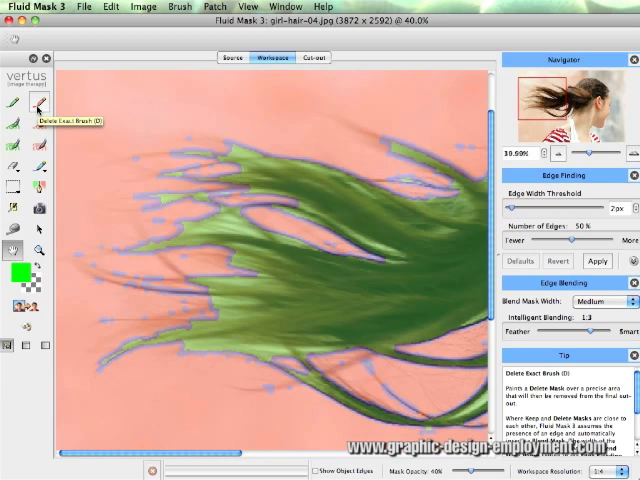
# Select the Delete Local Brush to remove background around the trailing hair strands.
pyautogui.click(12, 104)
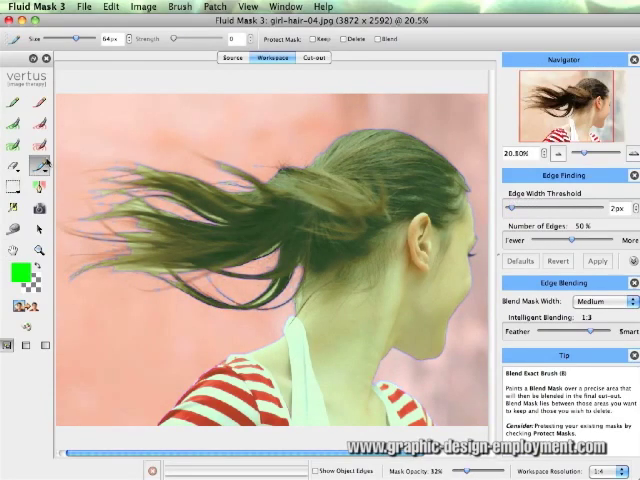
pyautogui.moveTo(40, 168)
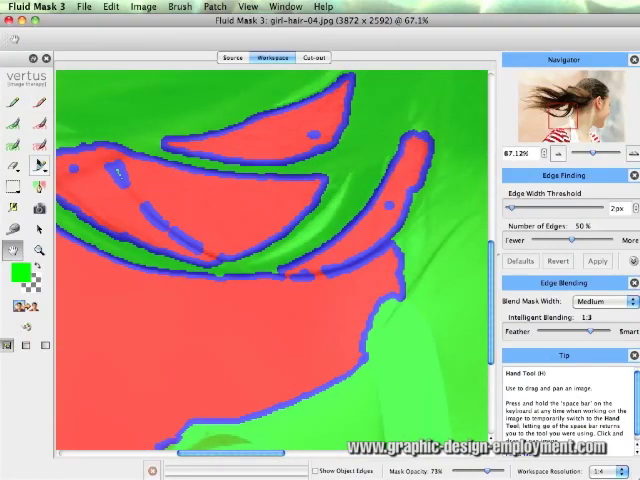
# Paint Blend Exact strokes along three wispy hair strands where they meet the background.
pyautogui.click(38, 164)
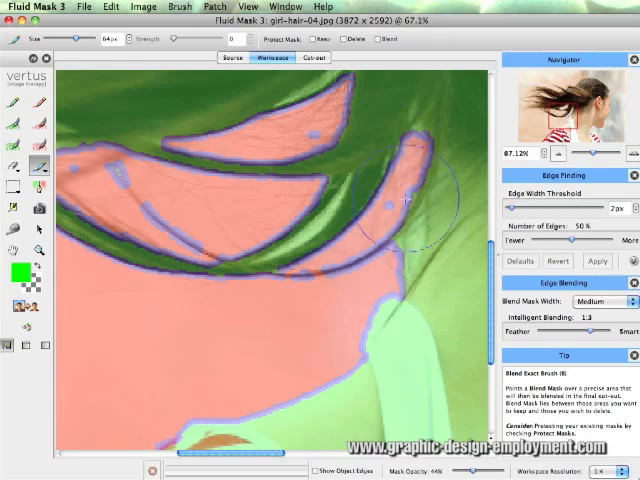
pyautogui.moveTo(400, 190); pyautogui.dragTo(384, 284)
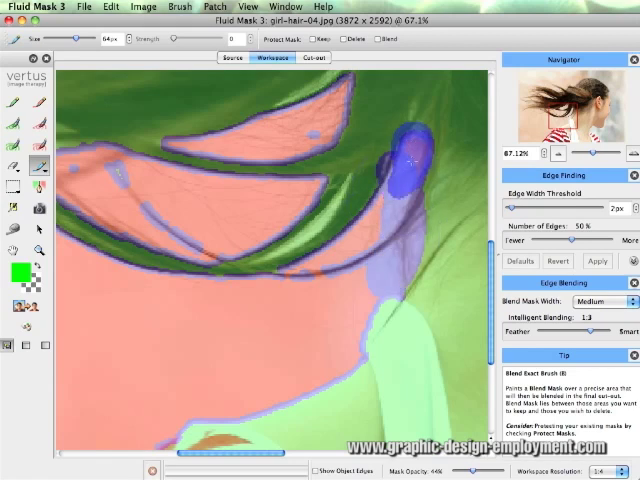
pyautogui.moveTo(420, 160); pyautogui.dragTo(300, 290)
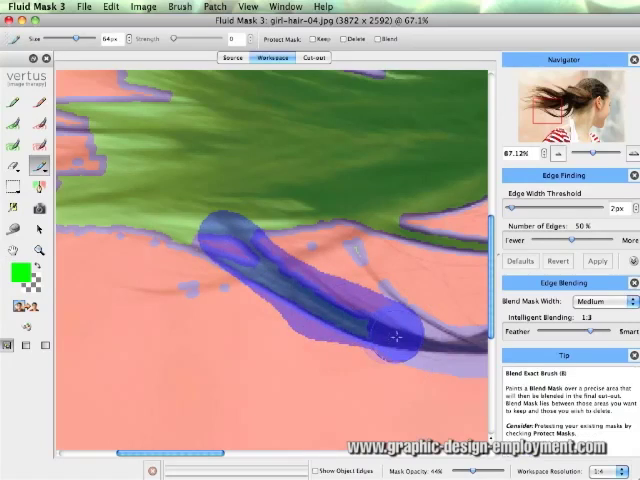
pyautogui.moveTo(390, 336); pyautogui.dragTo(90, 216)
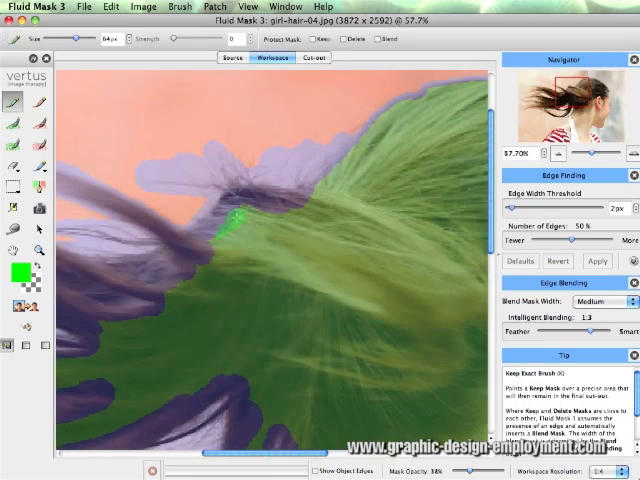
# Paint edge blending over the loose hair strands.
pyautogui.moveTo(240, 216); pyautogui.dragTo(184, 268)
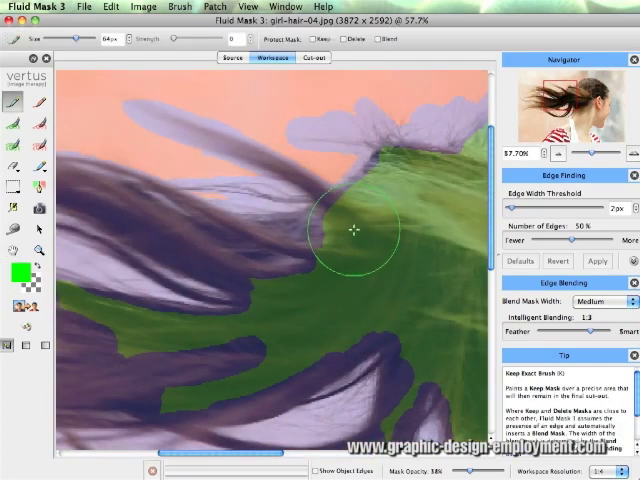
pyautogui.moveTo(356, 230); pyautogui.dragTo(256, 244)
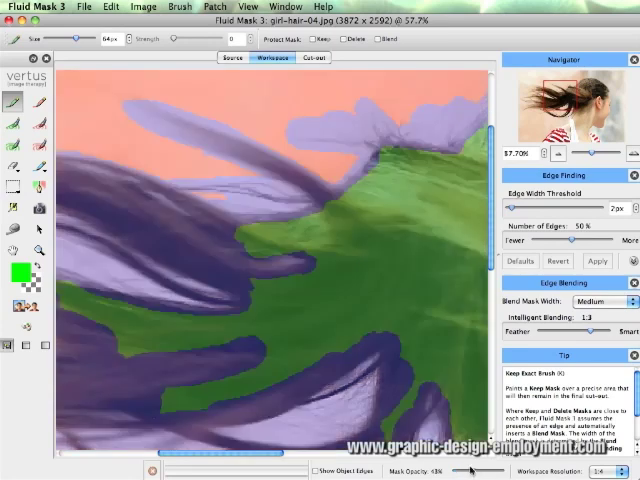
# Mark the solid hair areas green with the Keep Local brush.
pyautogui.click(280, 264)
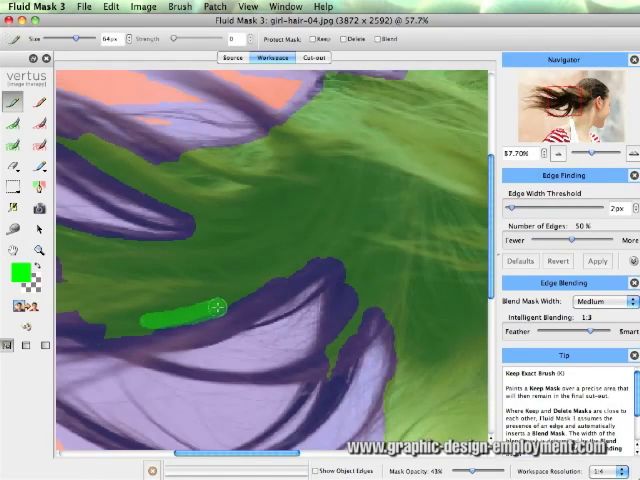
pyautogui.moveTo(200, 310); pyautogui.dragTo(340, 250)
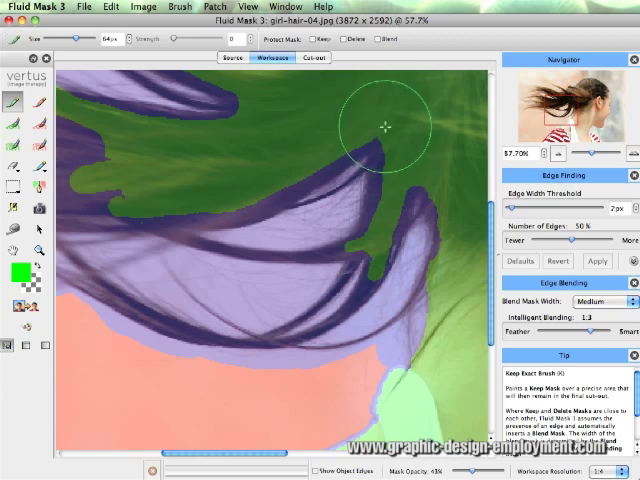
pyautogui.moveTo(382, 128); pyautogui.dragTo(200, 208)
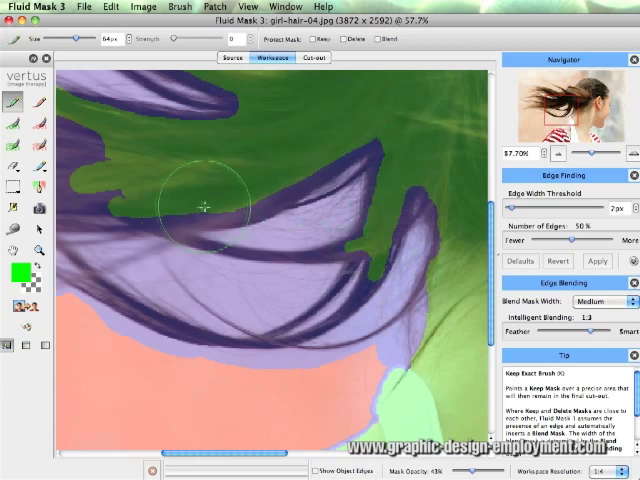
pyautogui.moveTo(200, 200); pyautogui.dragTo(316, 164)
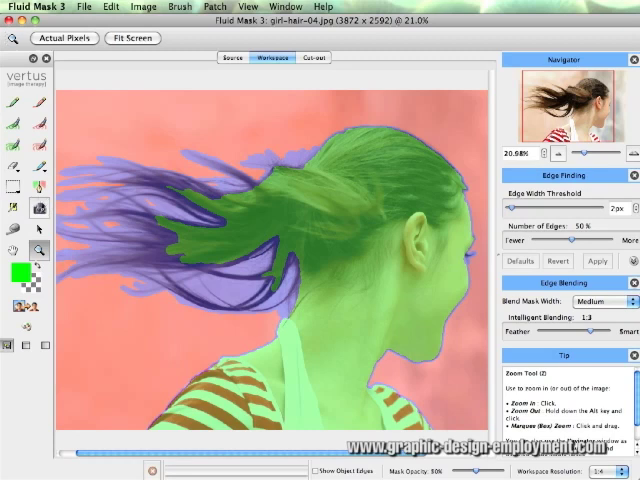
pyautogui.moveTo(40, 212)
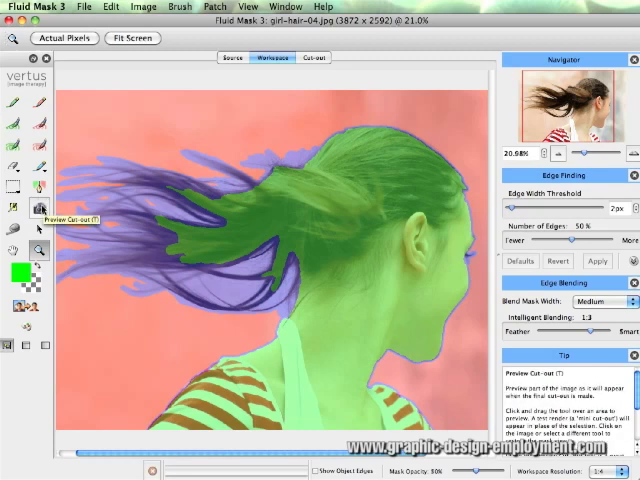
pyautogui.moveTo(124, 344)
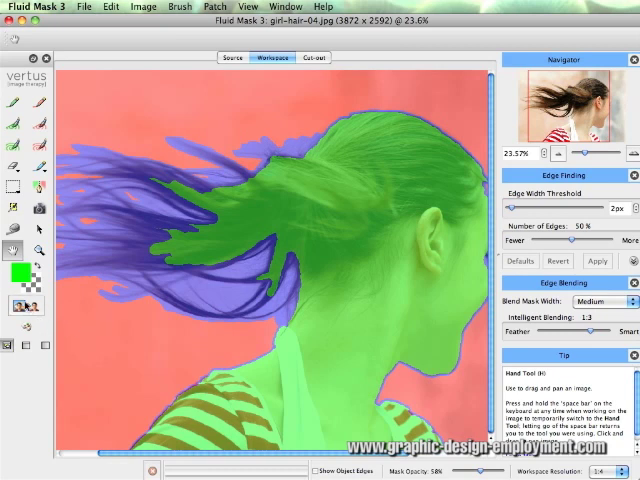
pyautogui.moveTo(10, 304)
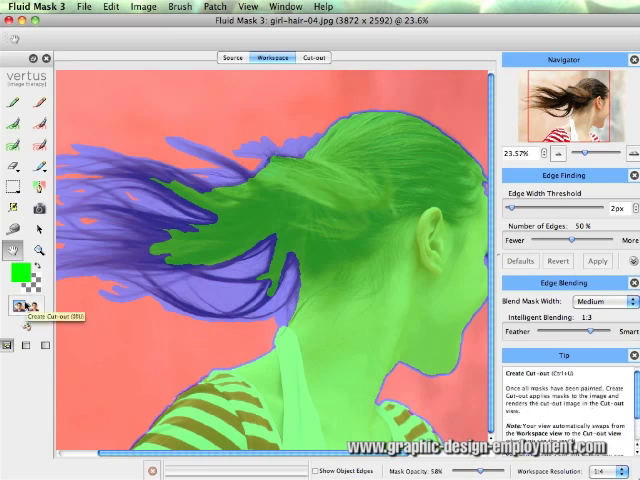
# Create the cut-out and preview the girl on a solid blue background.
pyautogui.click(24, 304)
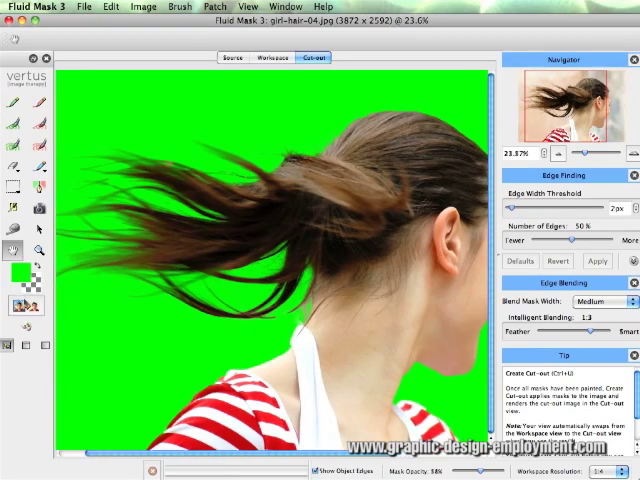
pyautogui.moveTo(332, 298)
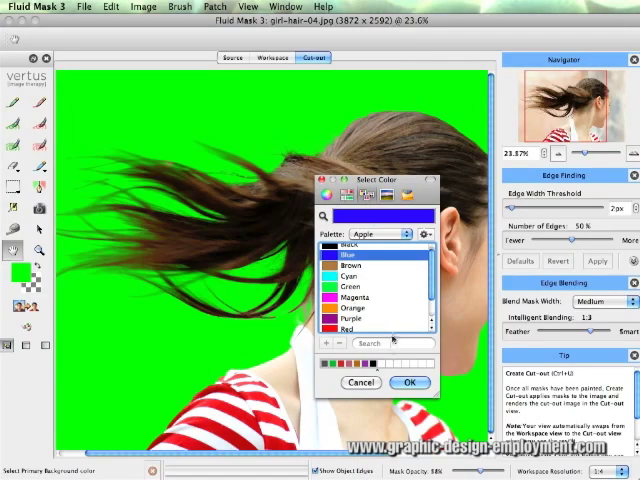
pyautogui.click(408, 382)
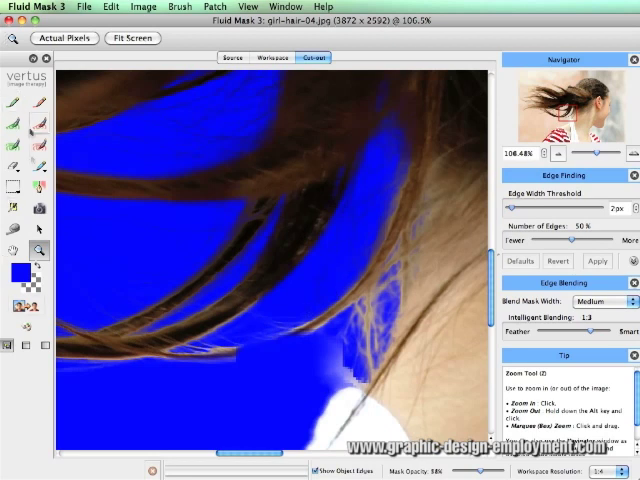
# Compare the hair close-up across Cutout, Source and Workspace views, ending on Workspace.
pyautogui.click(262, 56)
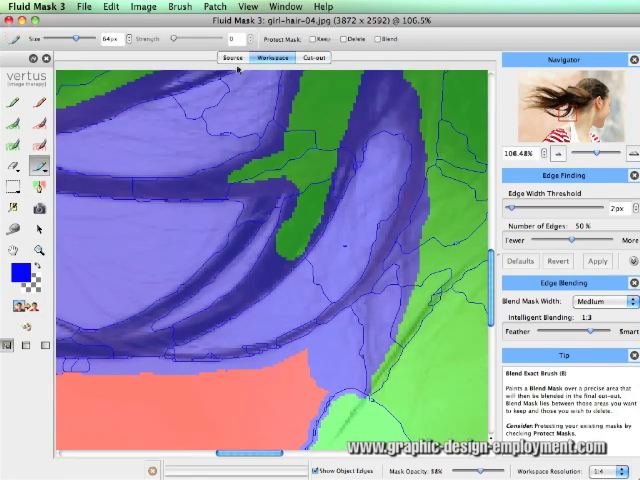
pyautogui.click(232, 58)
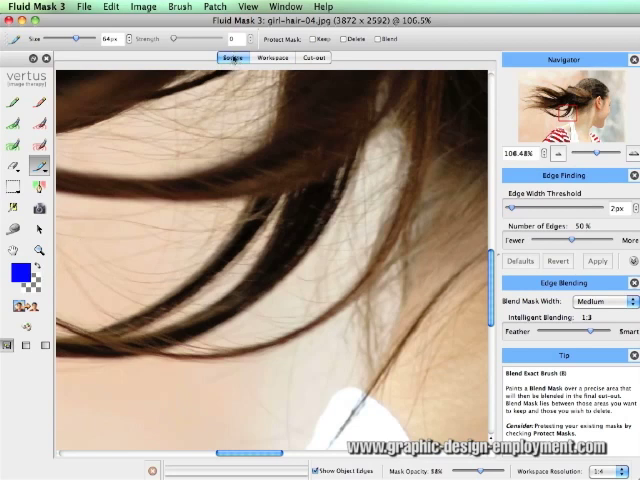
pyautogui.click(262, 58)
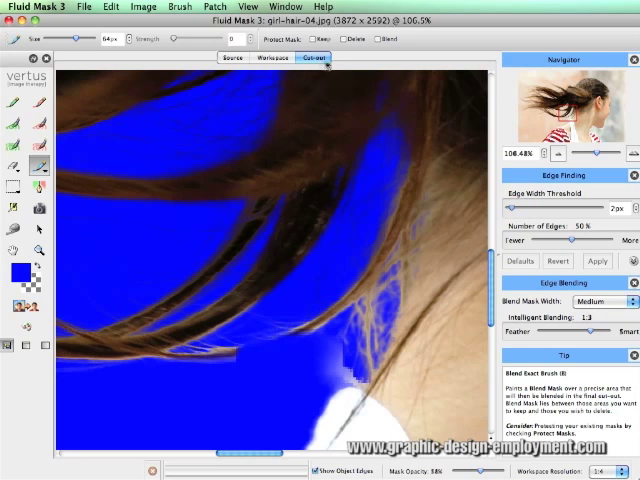
pyautogui.click(262, 56)
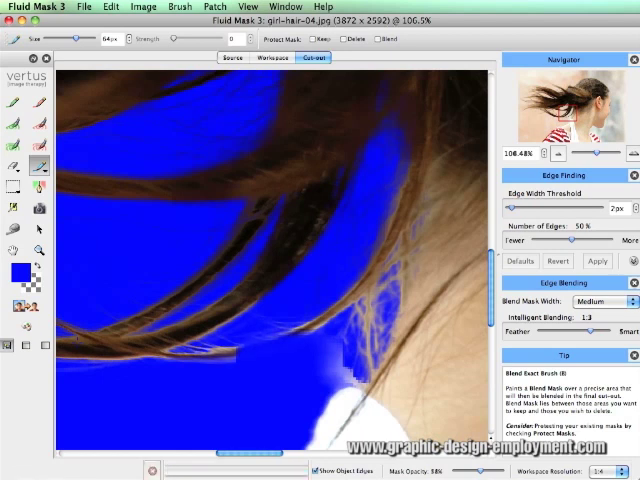
pyautogui.click(260, 56)
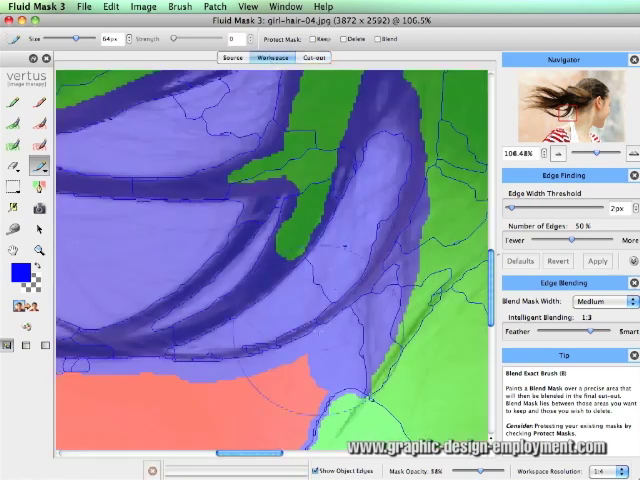